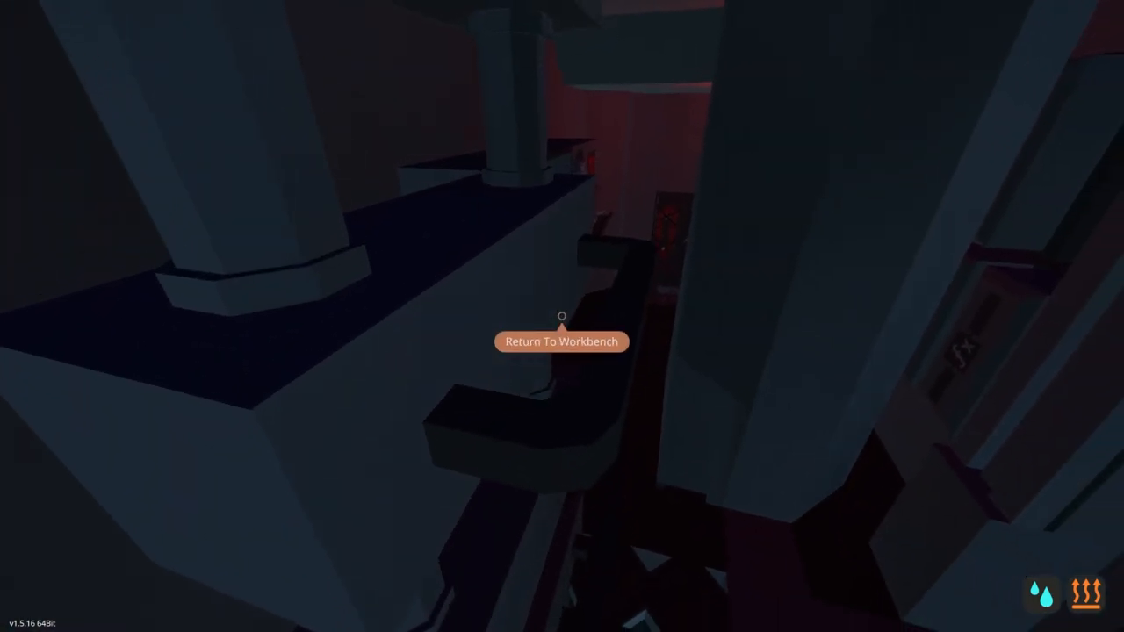
mouse_move(561, 316)
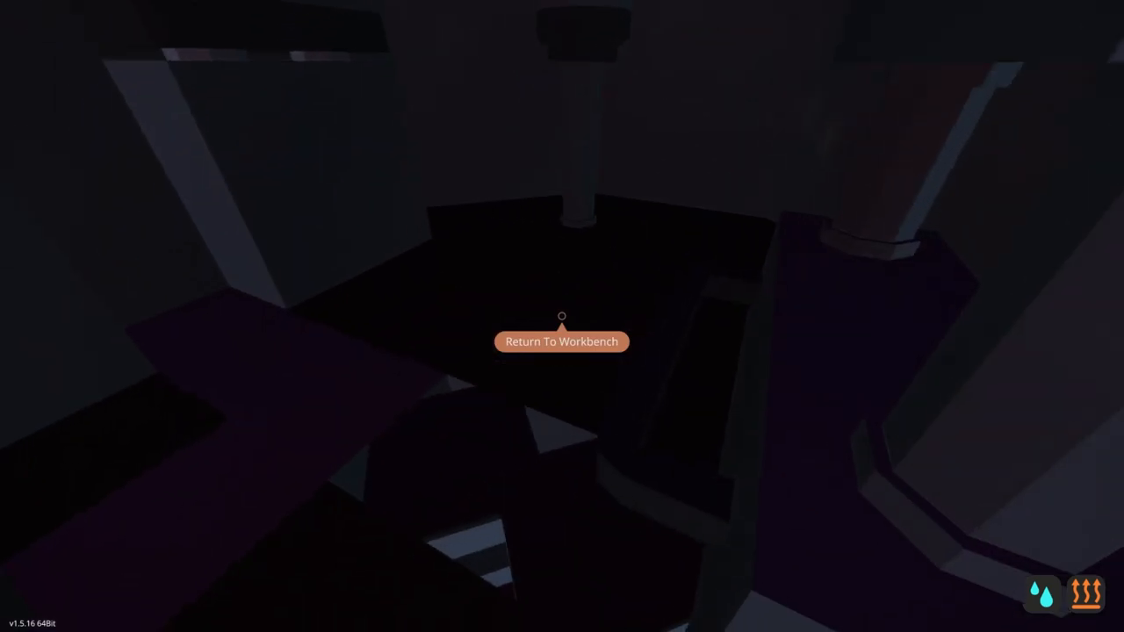
mouse_move(562, 316)
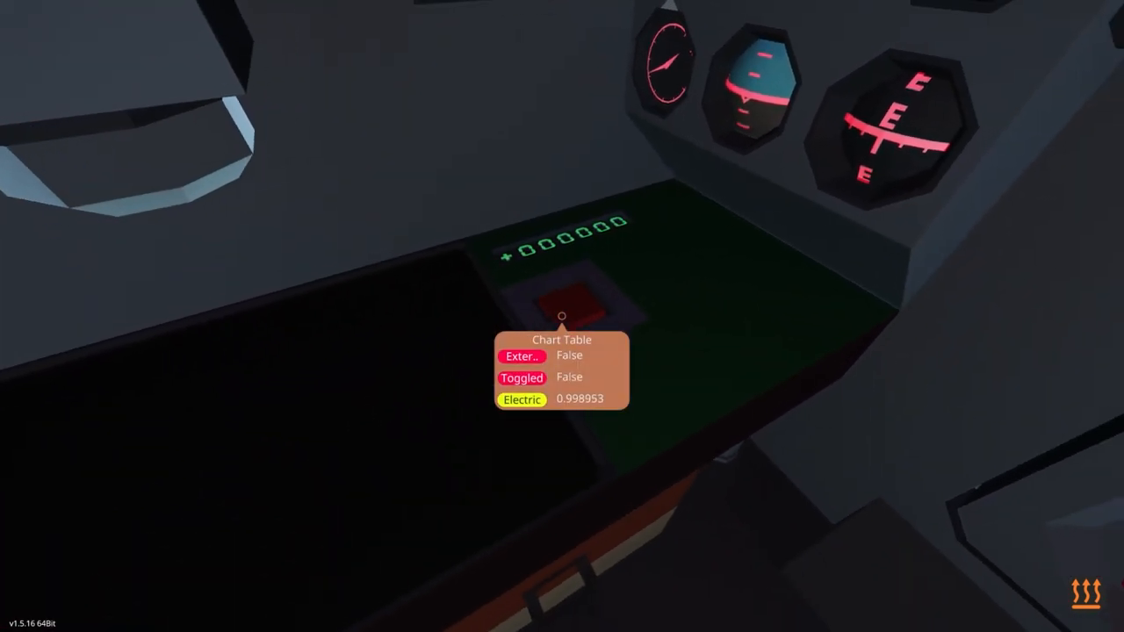
- Sit in the compact pilot seat facing the periscope and its monitor
left_click(562, 307)
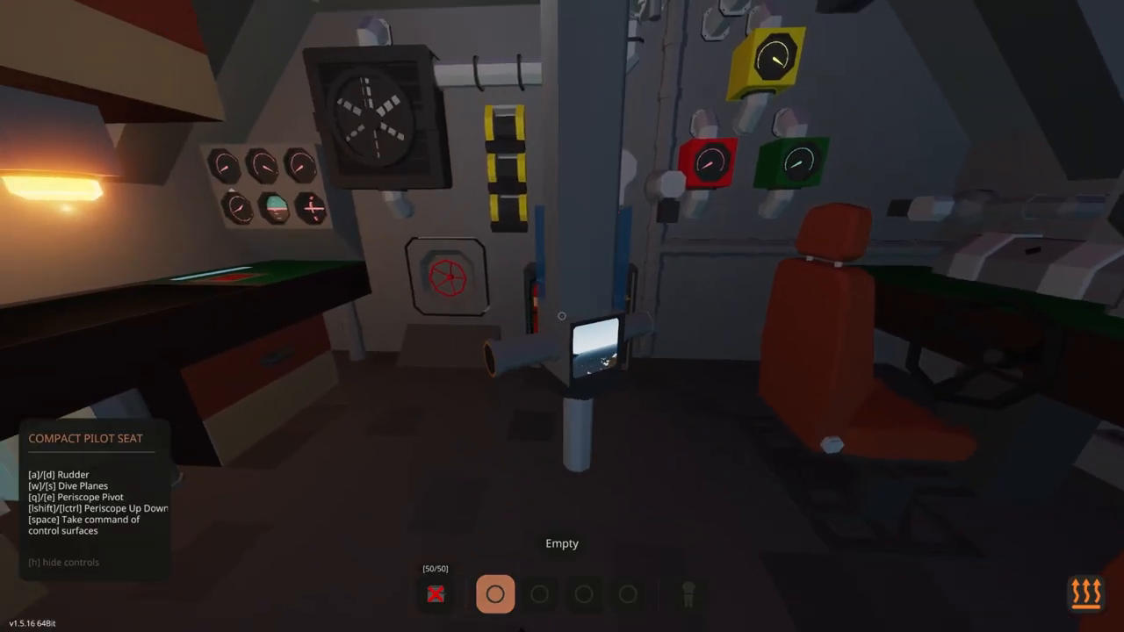
mouse_move(562, 316)
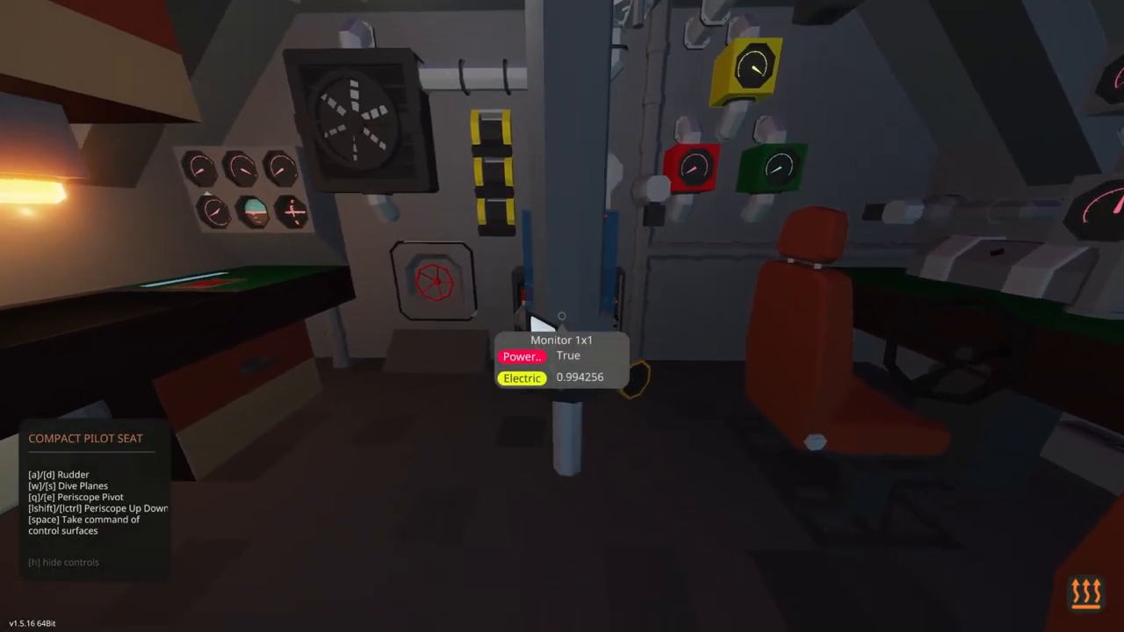
mouse_move(561, 316)
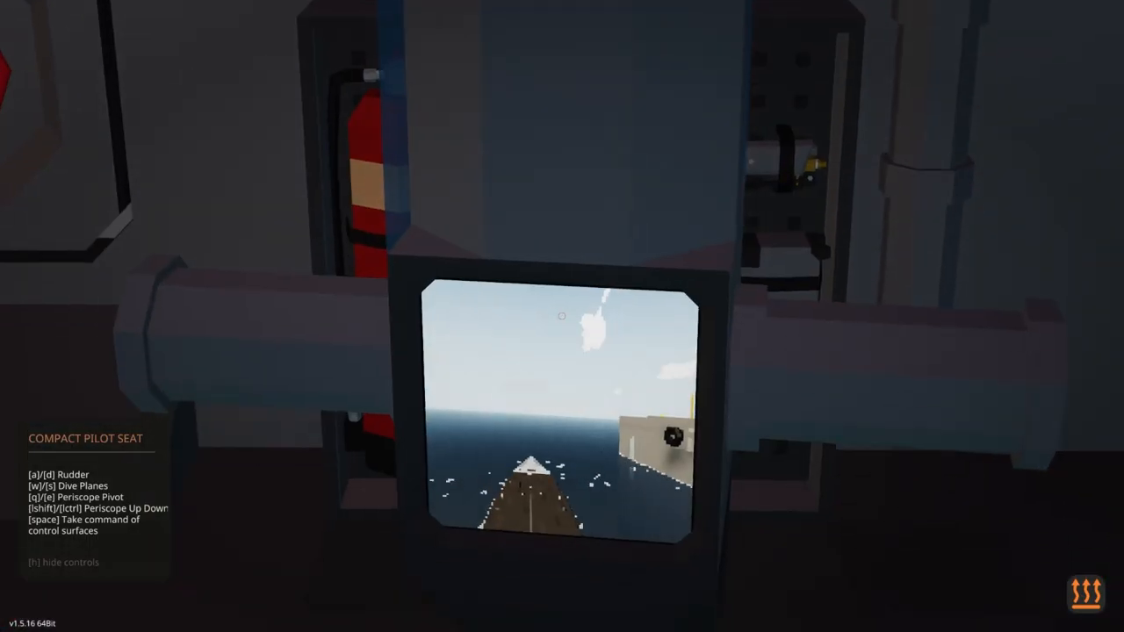
mouse_move(561, 316)
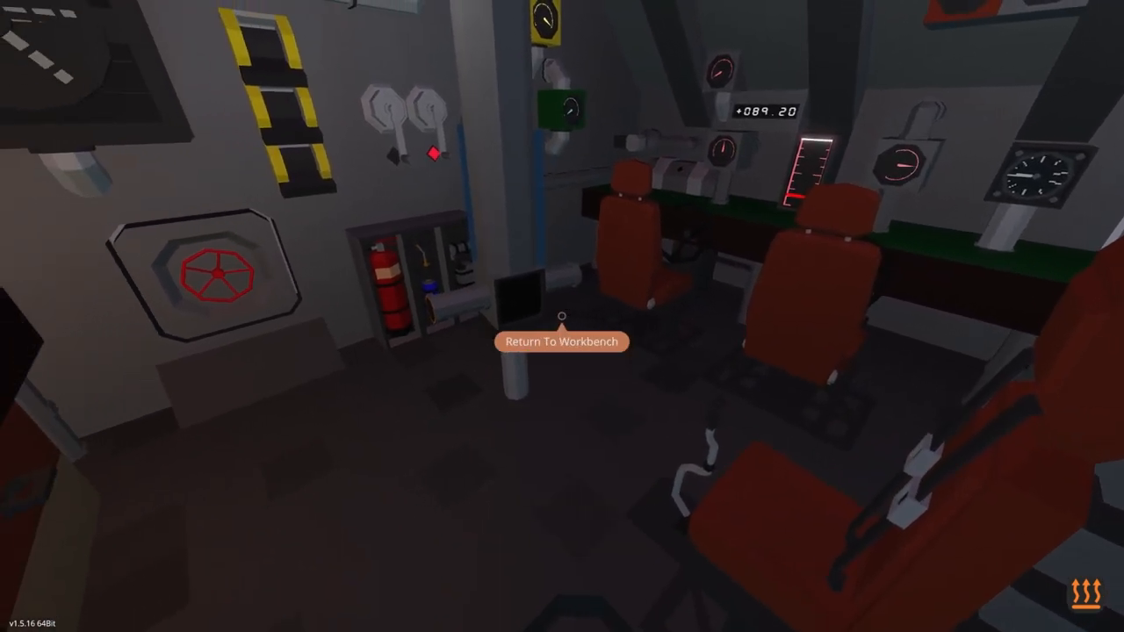
mouse_move(562, 316)
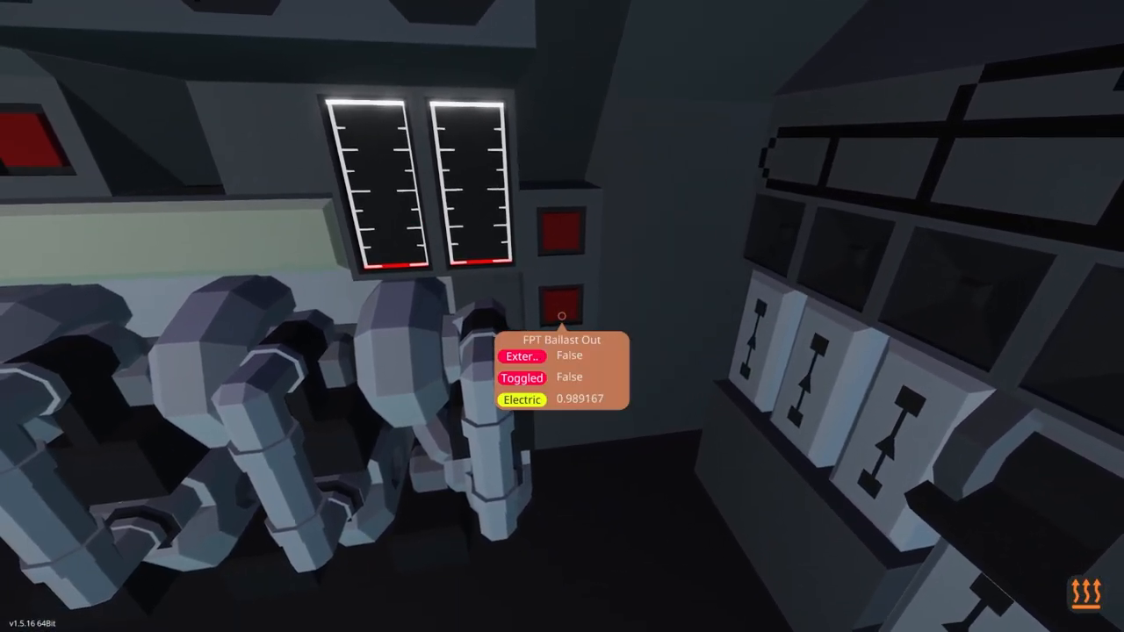
mouse_move(562, 316)
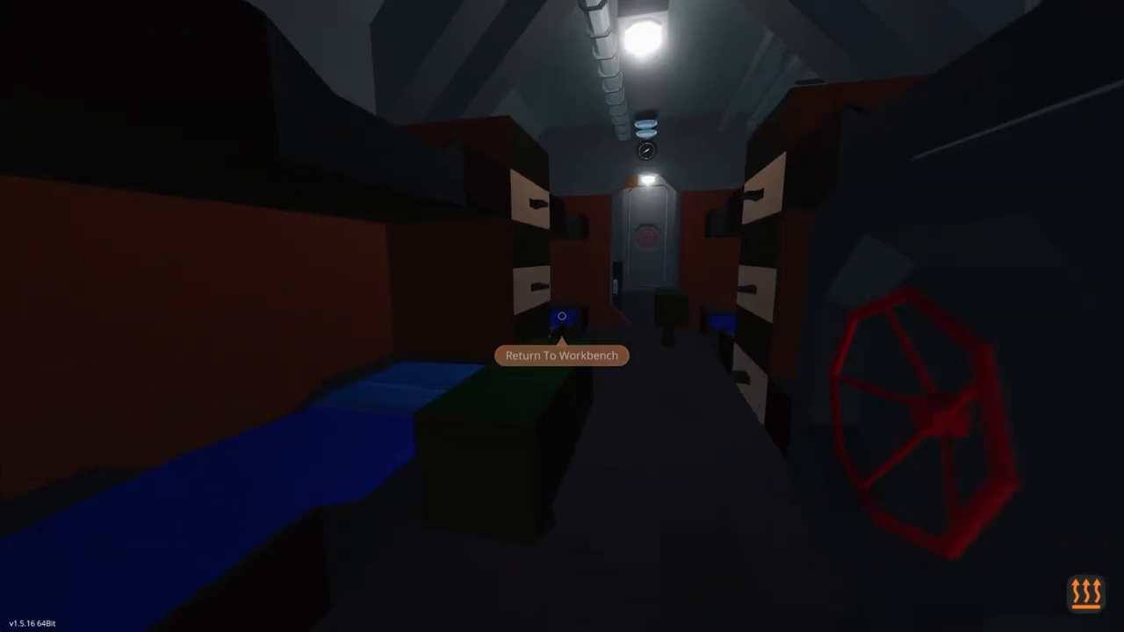
mouse_move(562, 316)
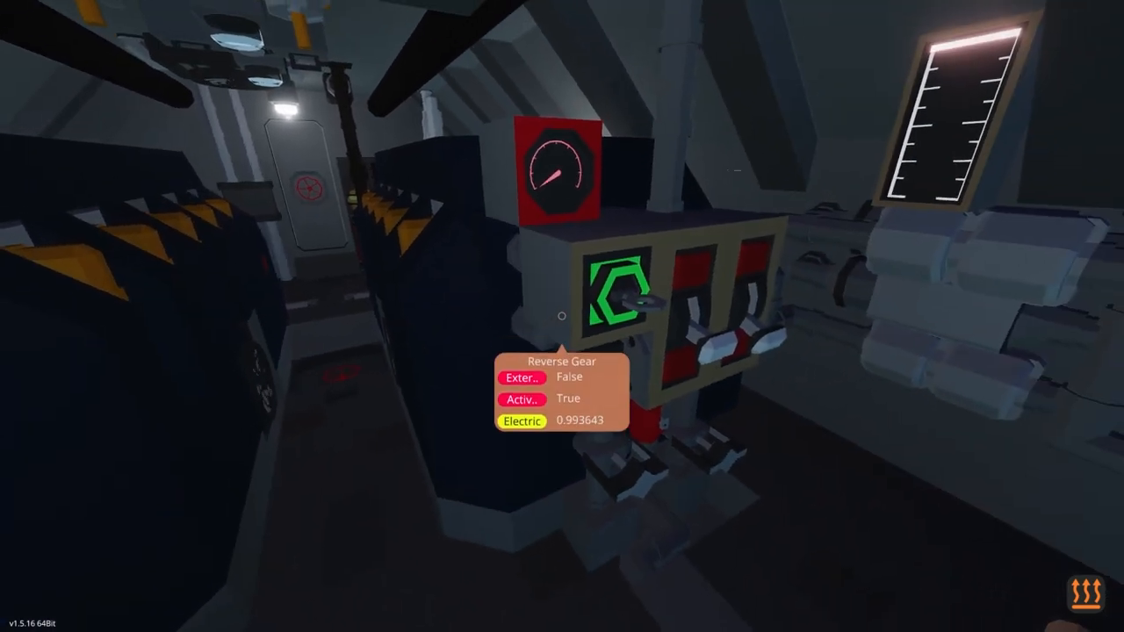
mouse_move(562, 316)
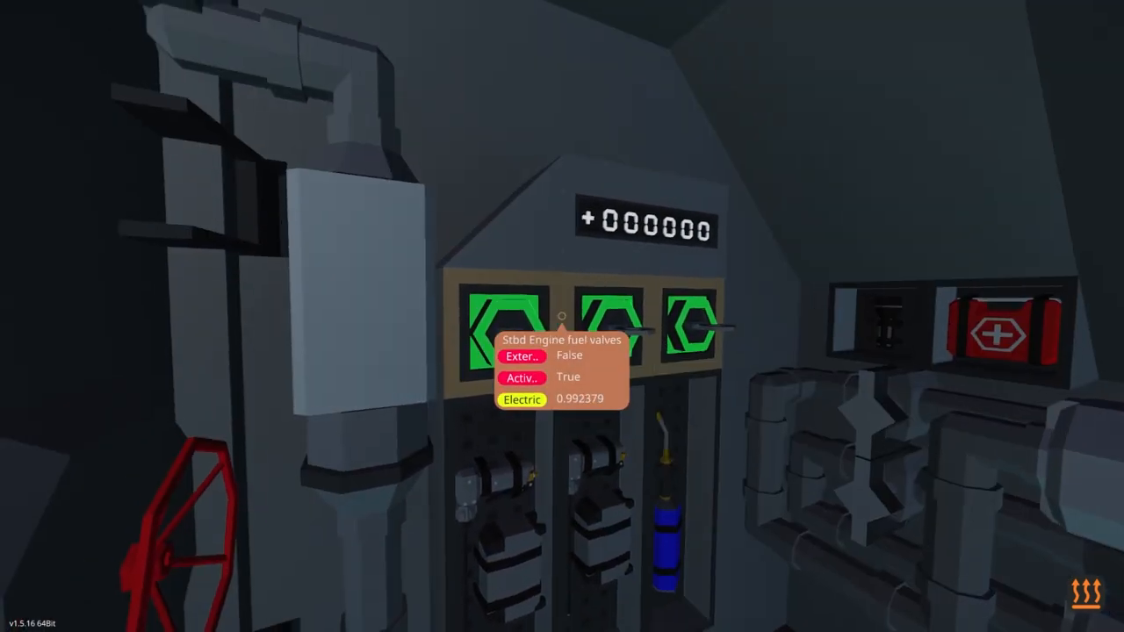
mouse_move(562, 316)
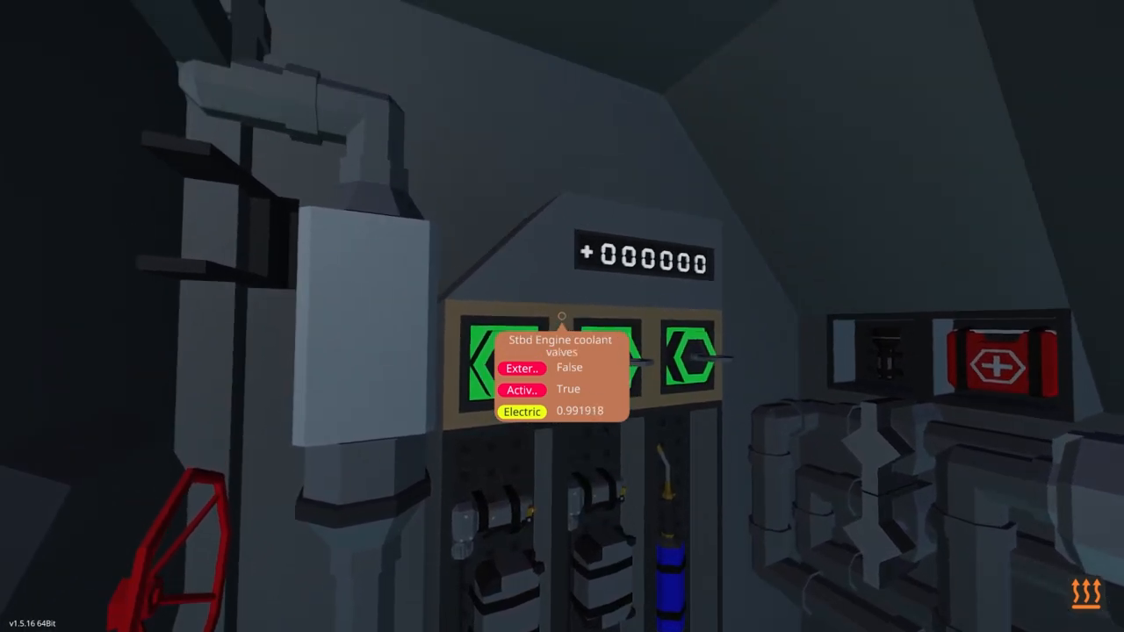
mouse_move(562, 316)
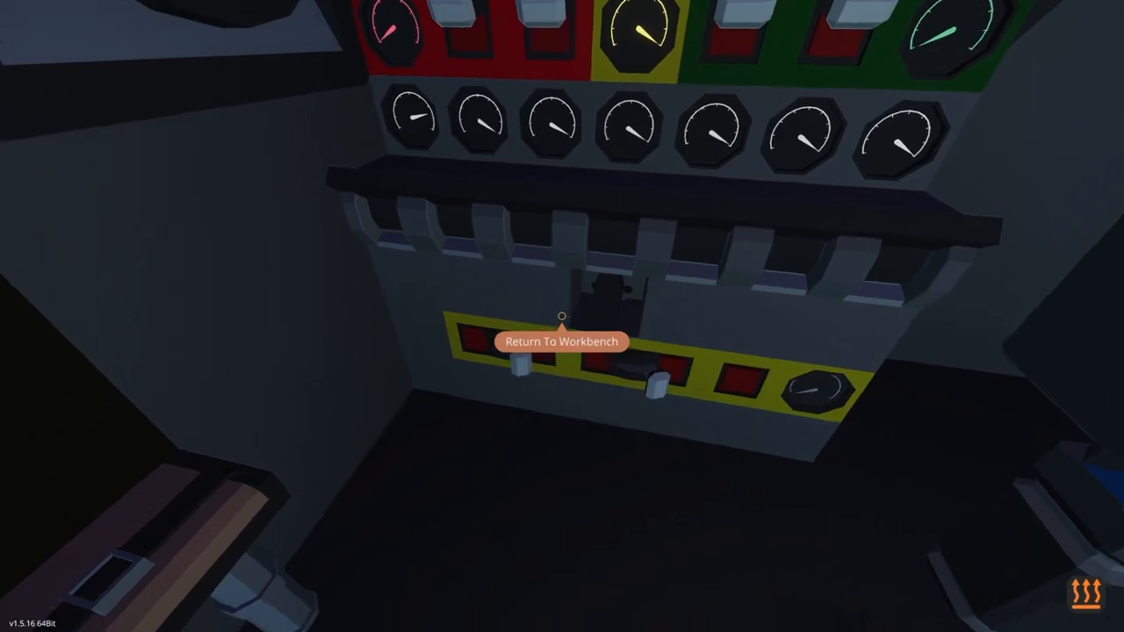
- Check the starboard engine fuel and coolant valve buttons and the engine gauge panel
left_click(562, 313)
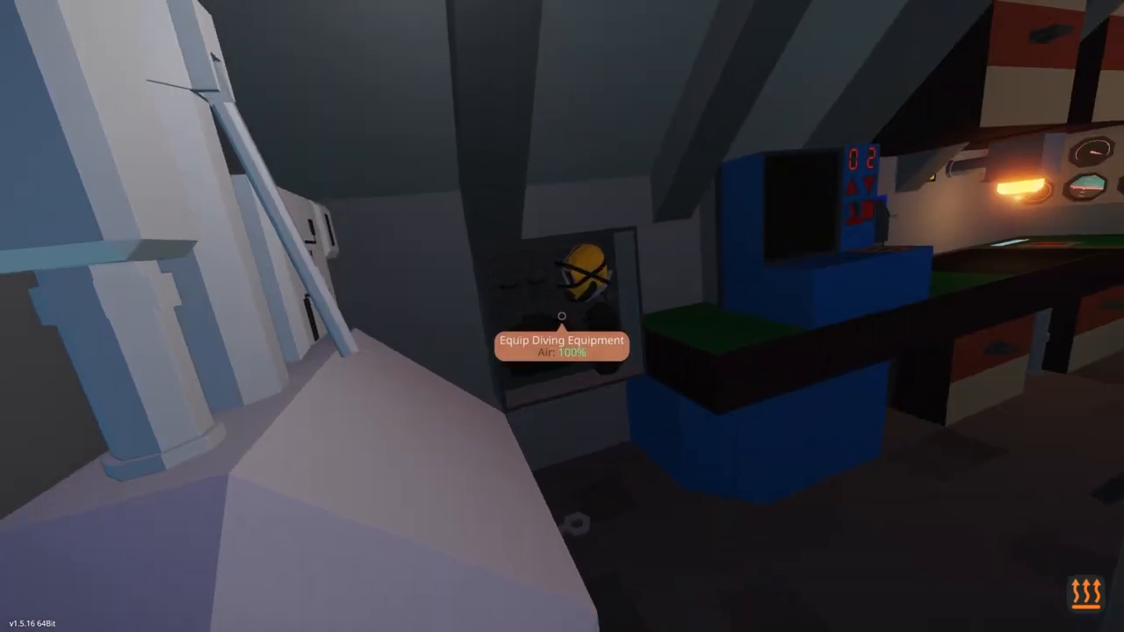
mouse_move(562, 316)
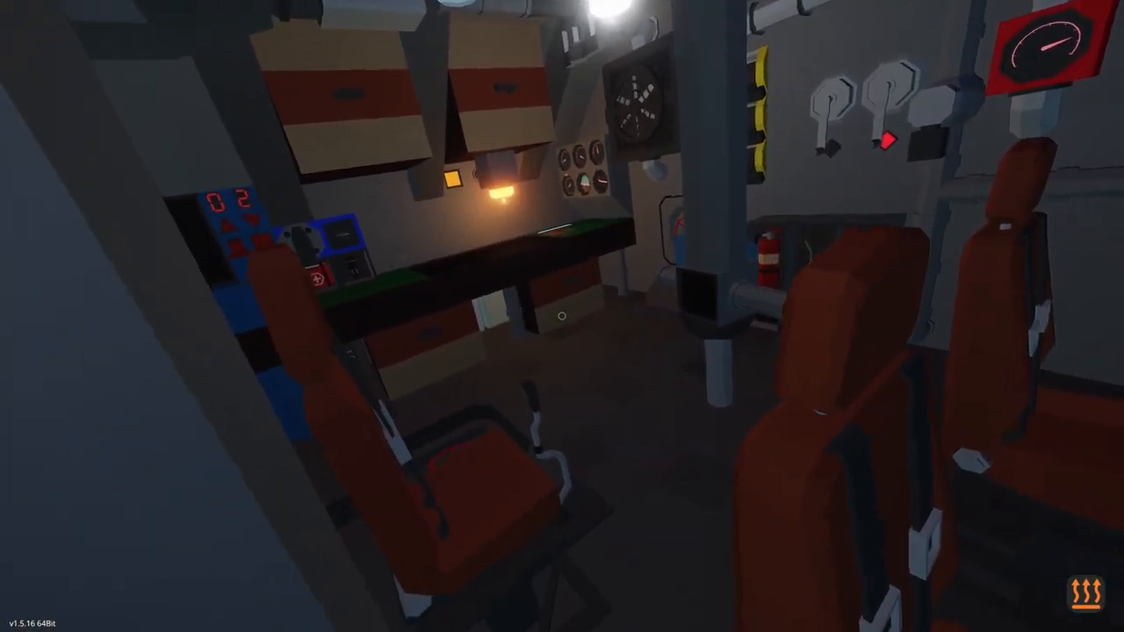
mouse_move(562, 316)
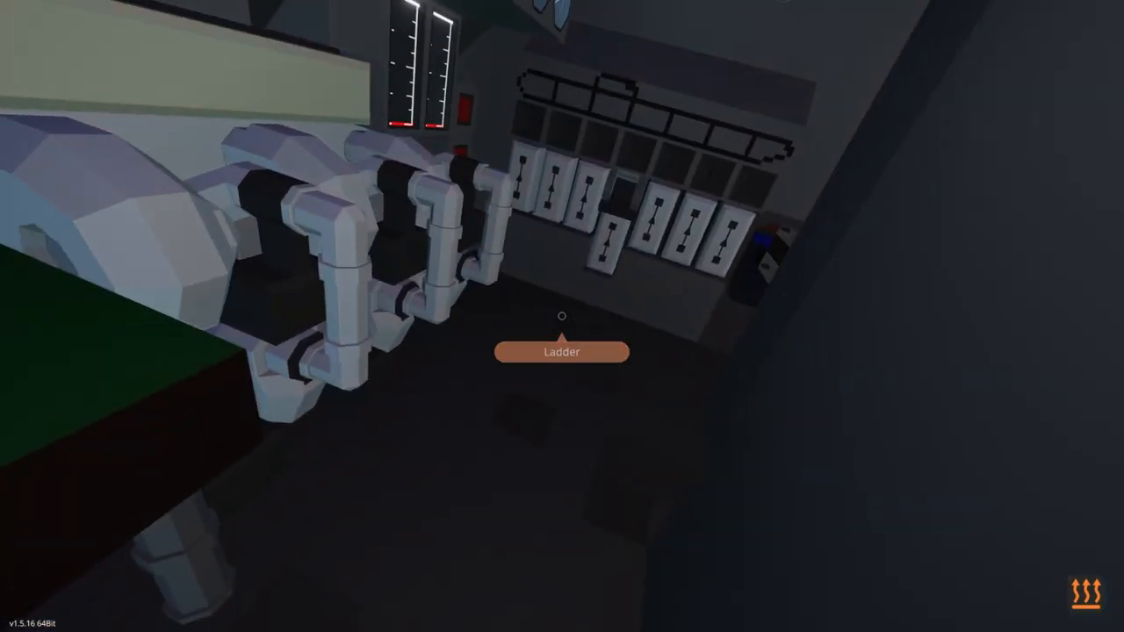
mouse_move(562, 316)
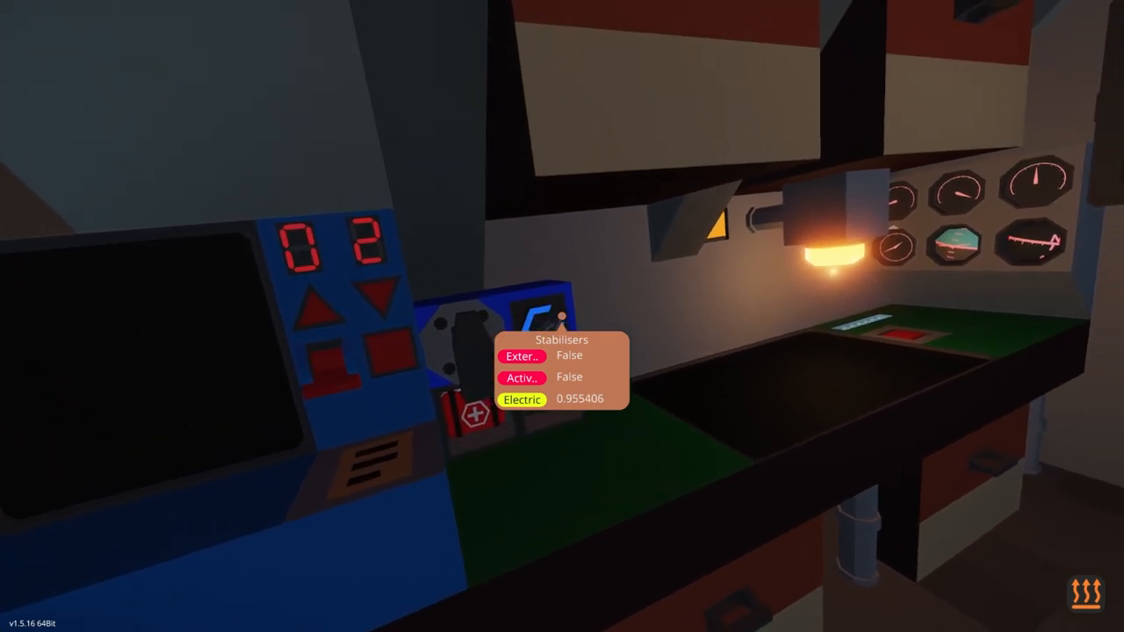
mouse_move(562, 316)
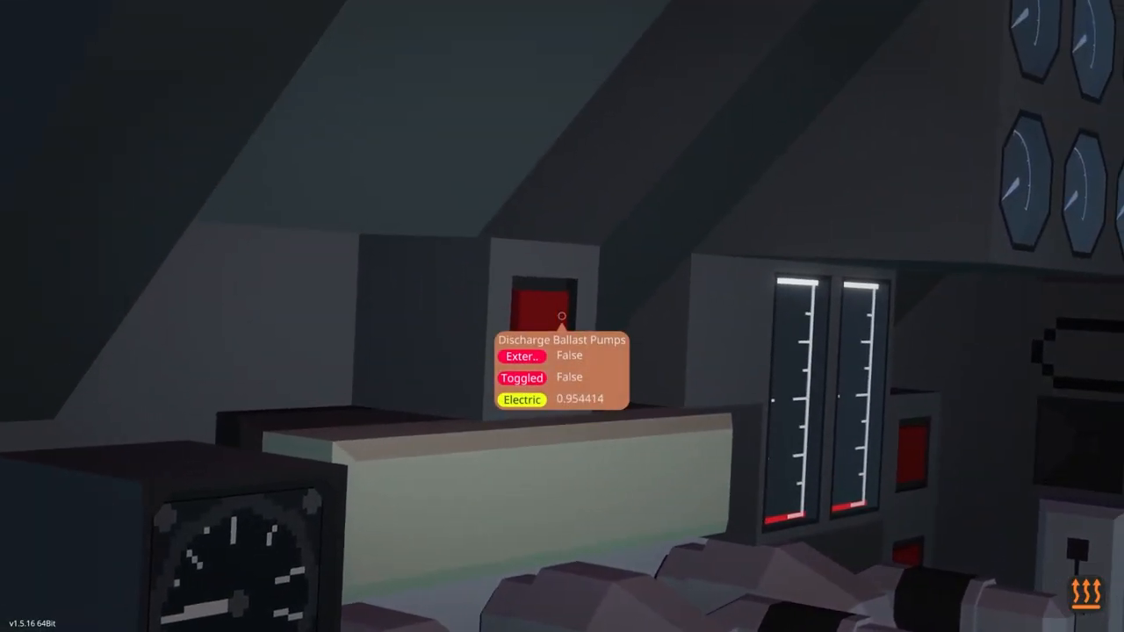
mouse_move(562, 316)
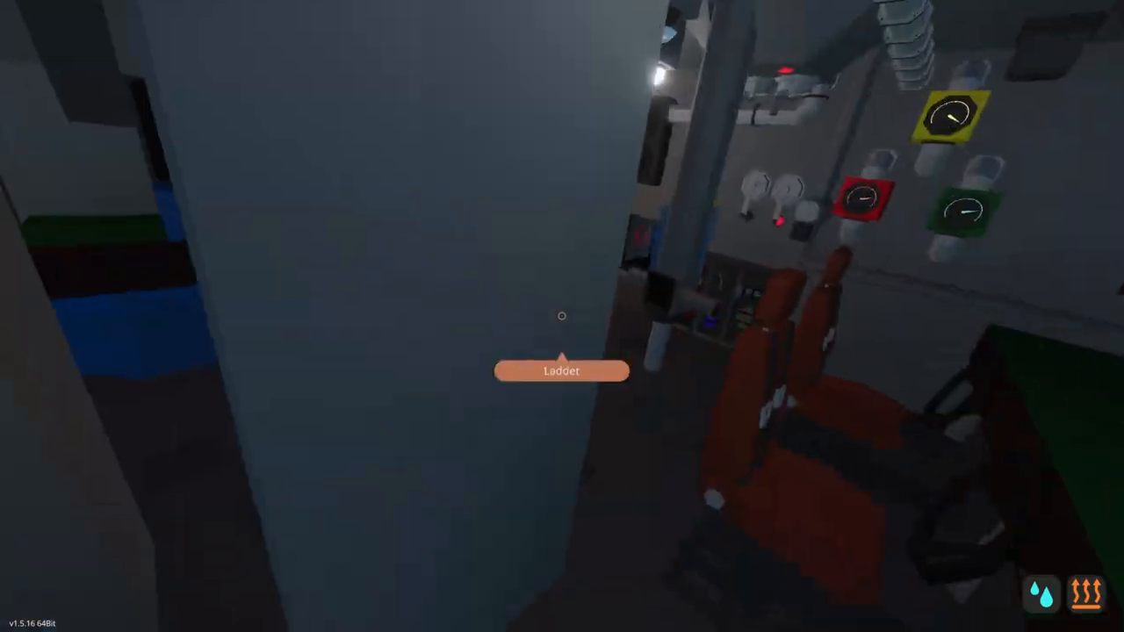
mouse_move(562, 316)
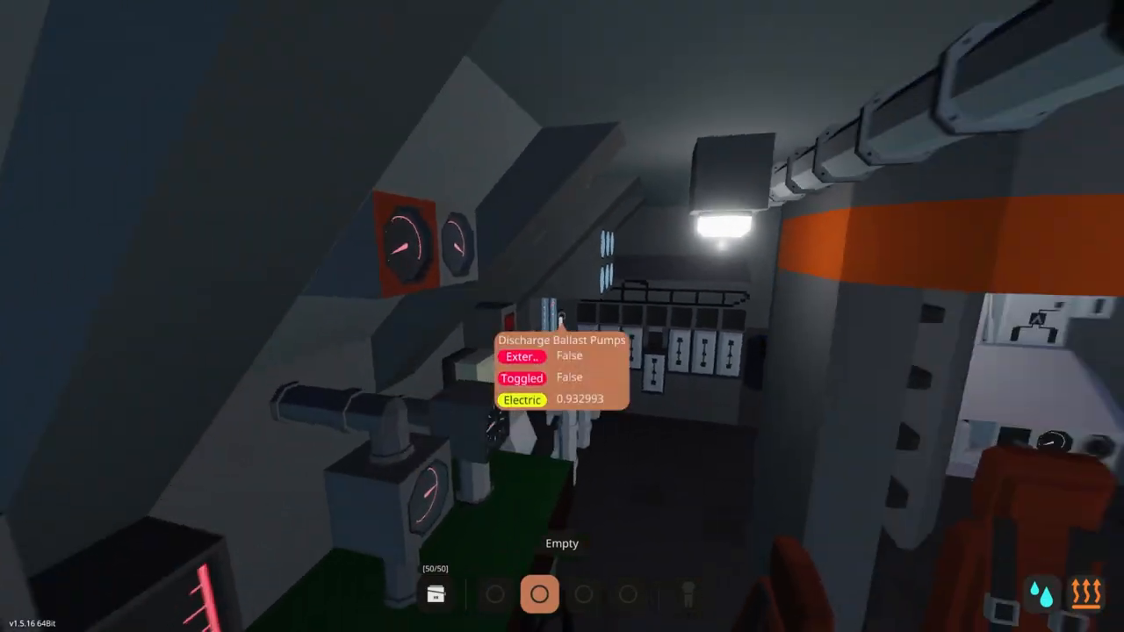
mouse_move(562, 316)
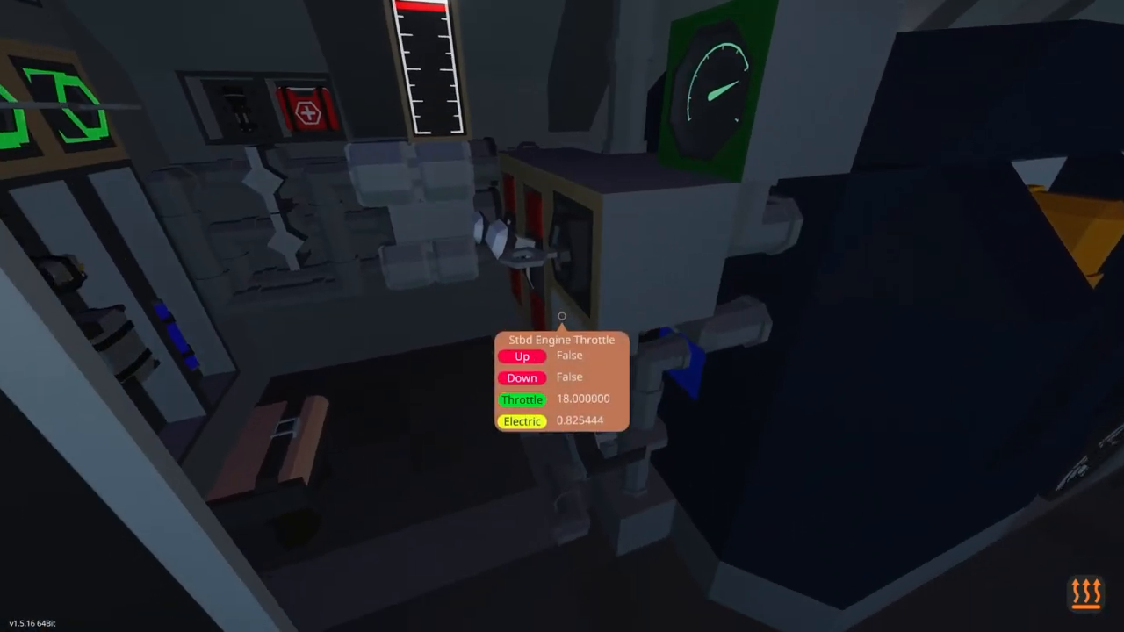
mouse_move(562, 316)
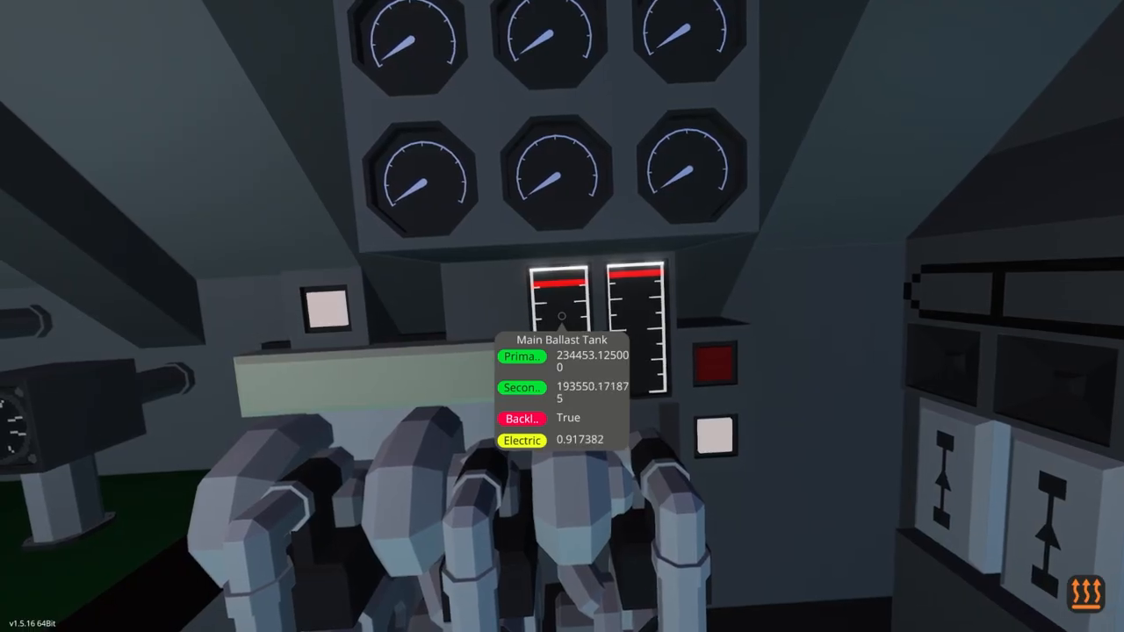
mouse_move(562, 316)
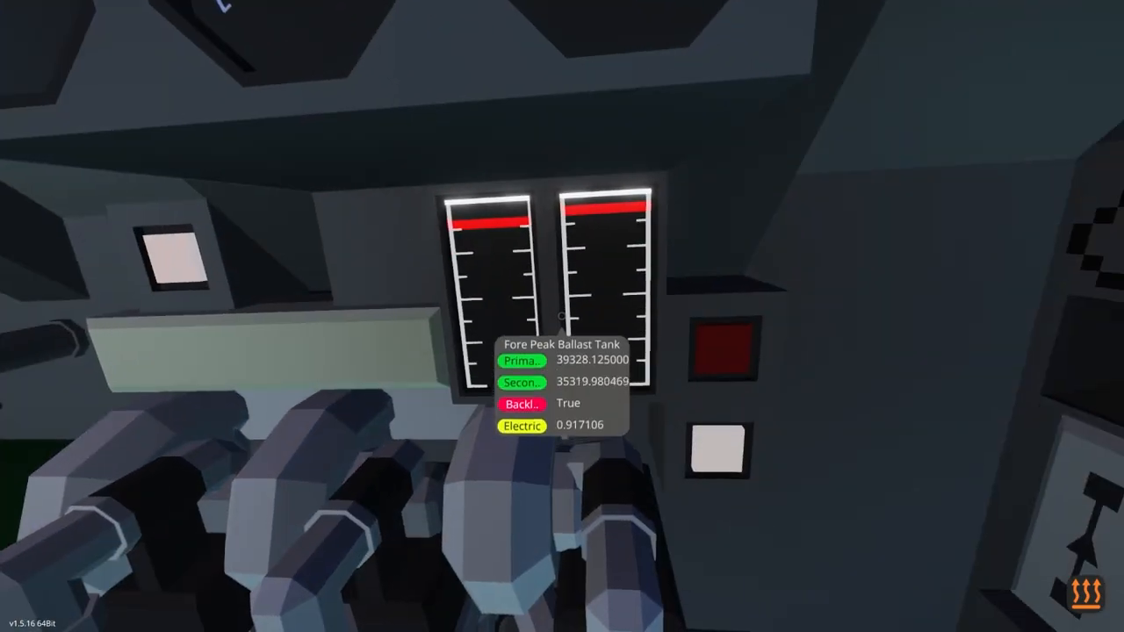
mouse_move(562, 316)
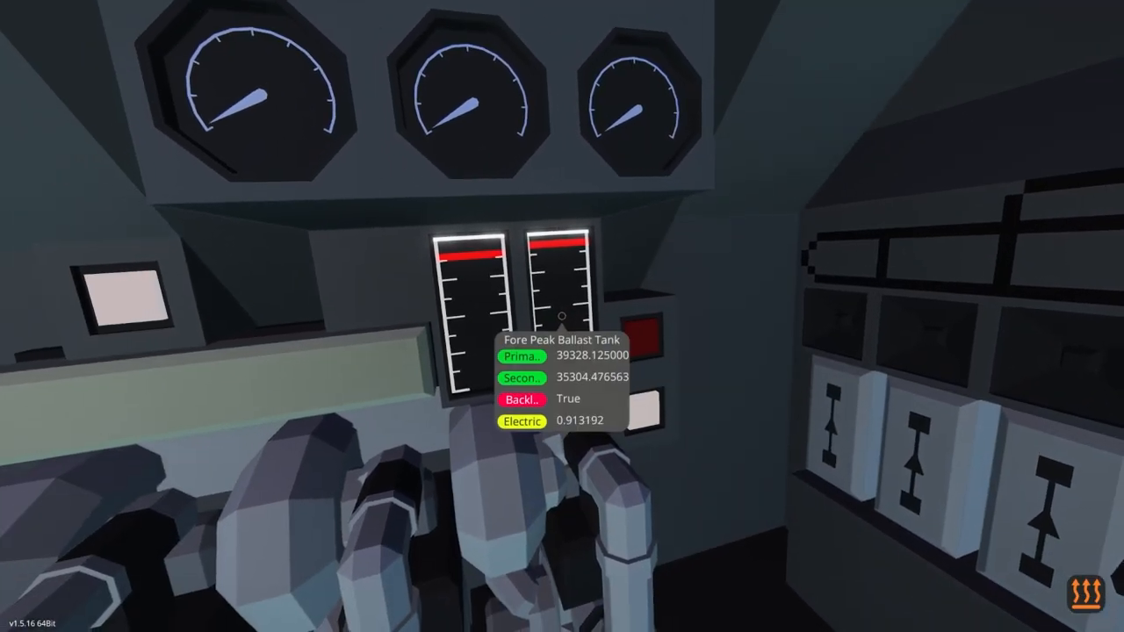
mouse_move(562, 316)
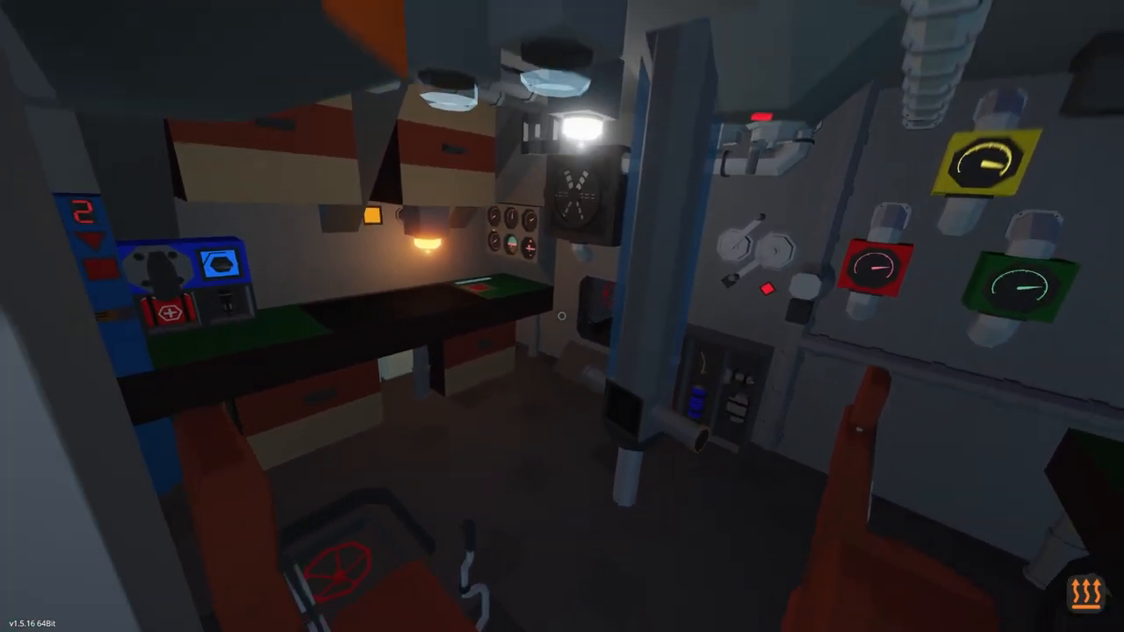
mouse_move(562, 316)
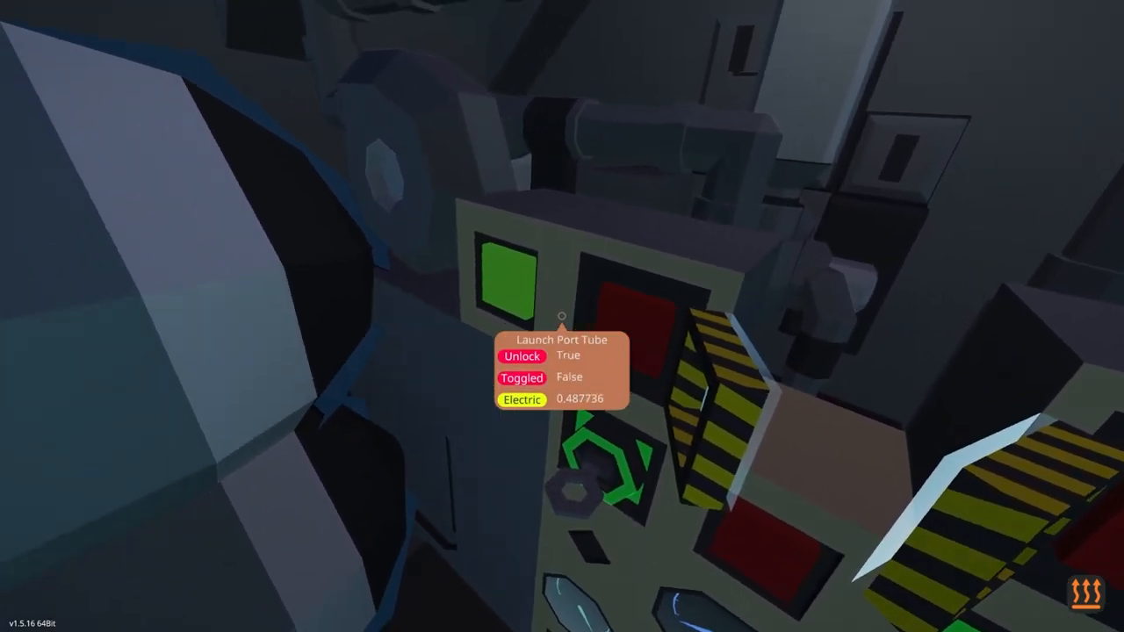
mouse_move(562, 316)
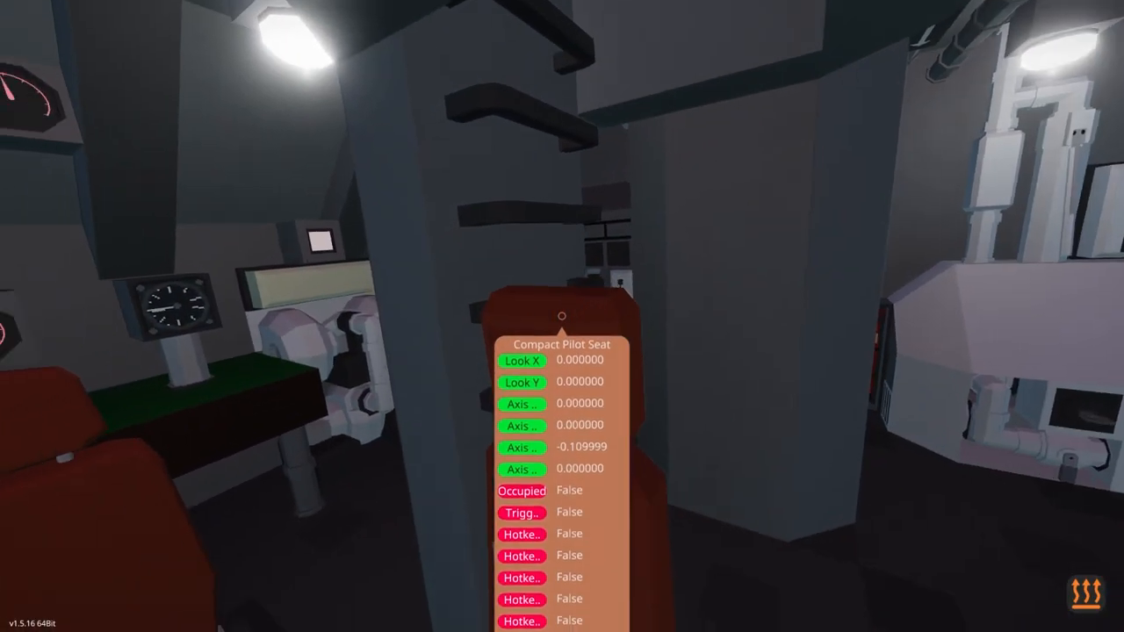
mouse_move(562, 316)
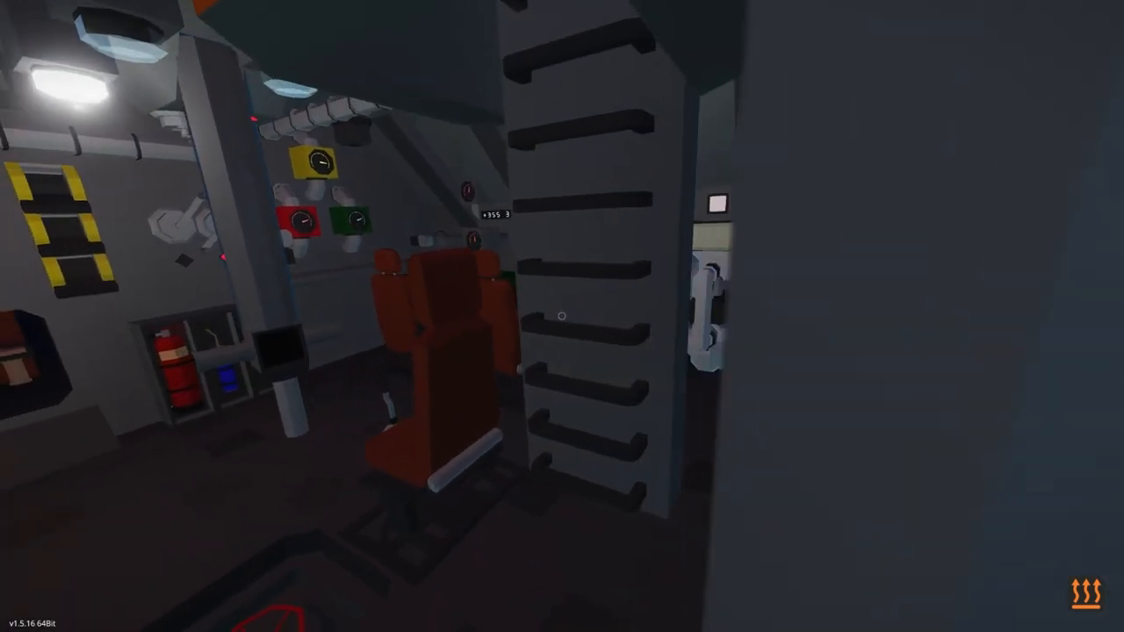
mouse_move(561, 316)
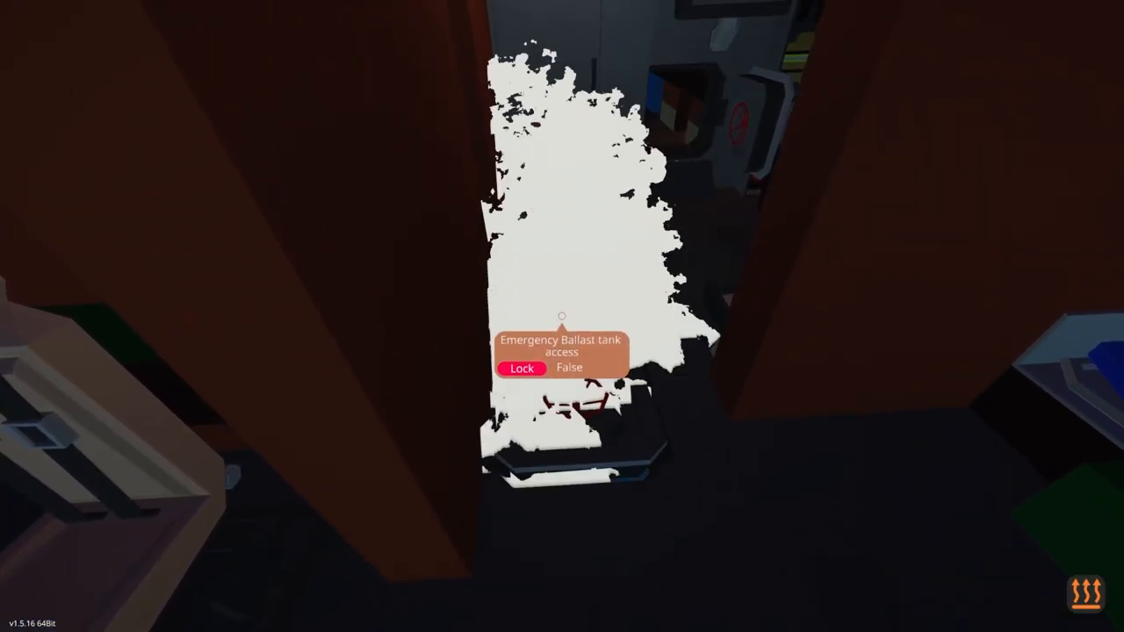
mouse_move(562, 316)
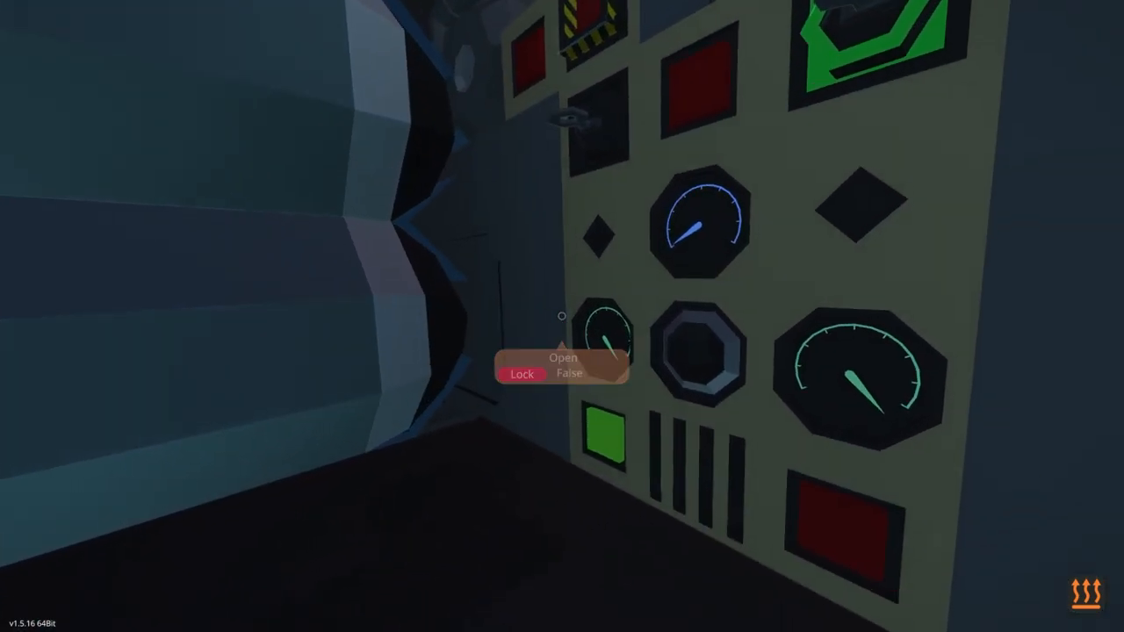
- Check the torpedo's unarmed warhead, battery and the upper and lower release controls
left_click(562, 358)
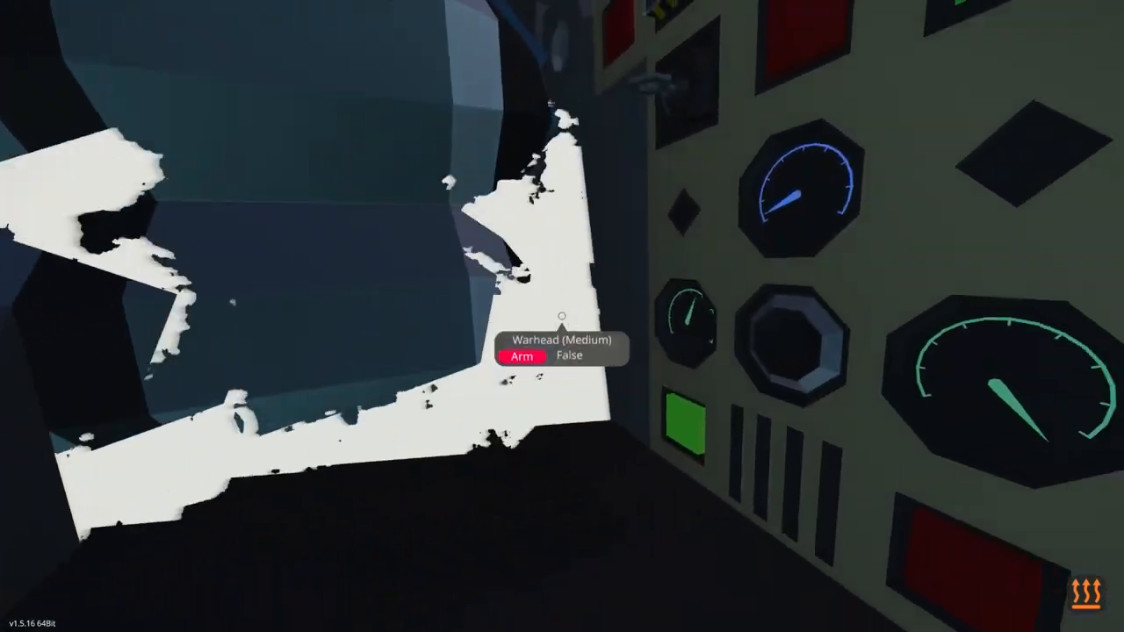
mouse_move(562, 316)
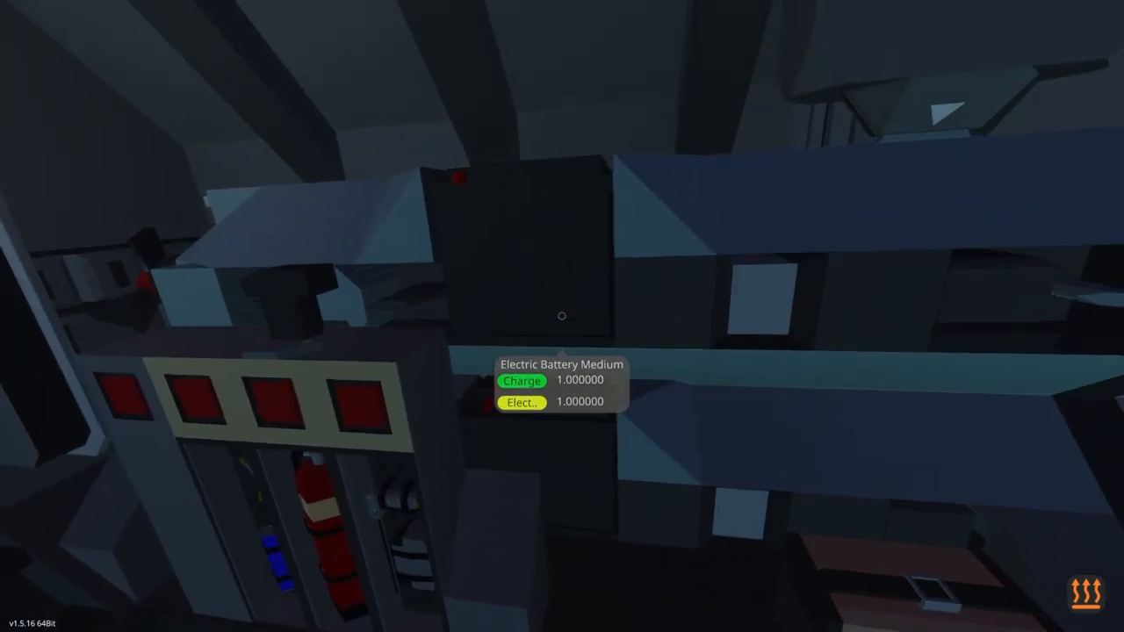
mouse_move(561, 316)
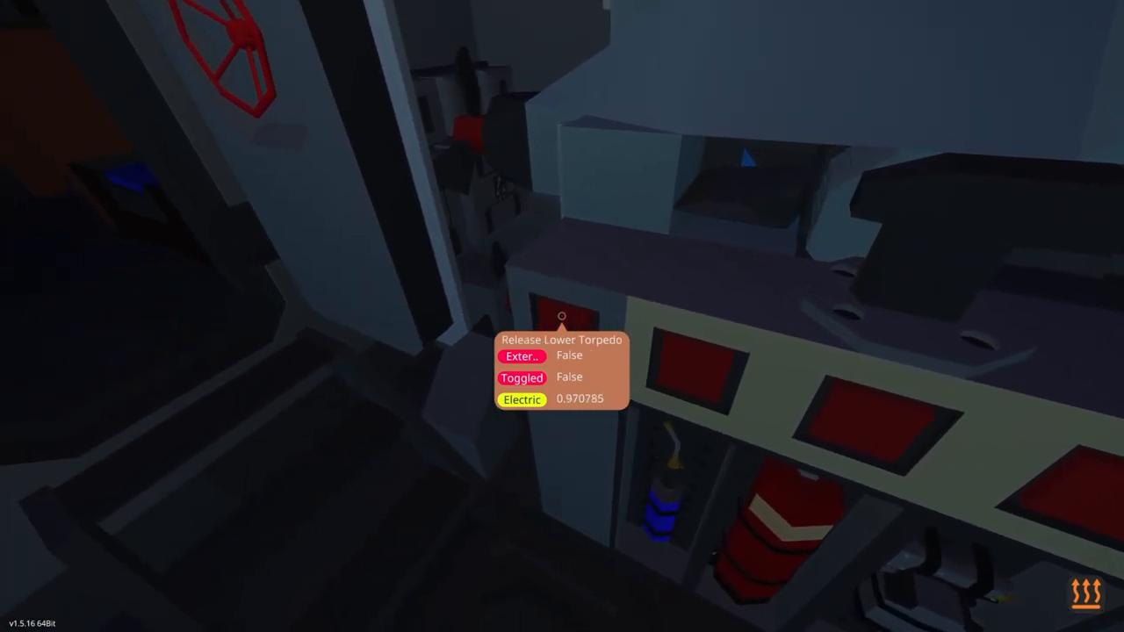
mouse_move(562, 316)
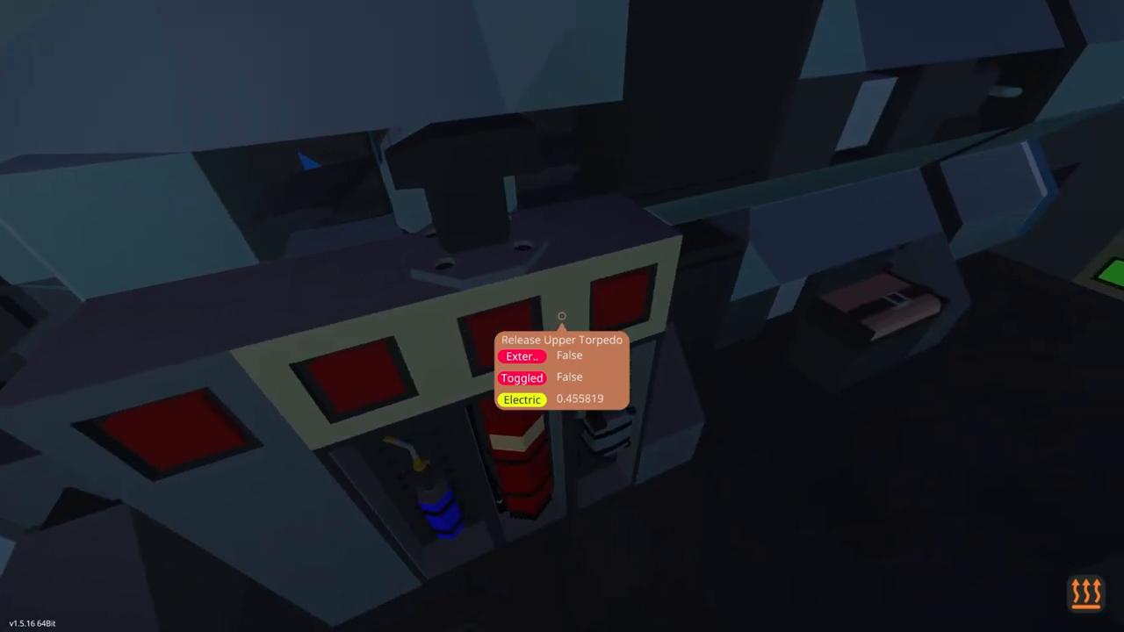
left_click(562, 316)
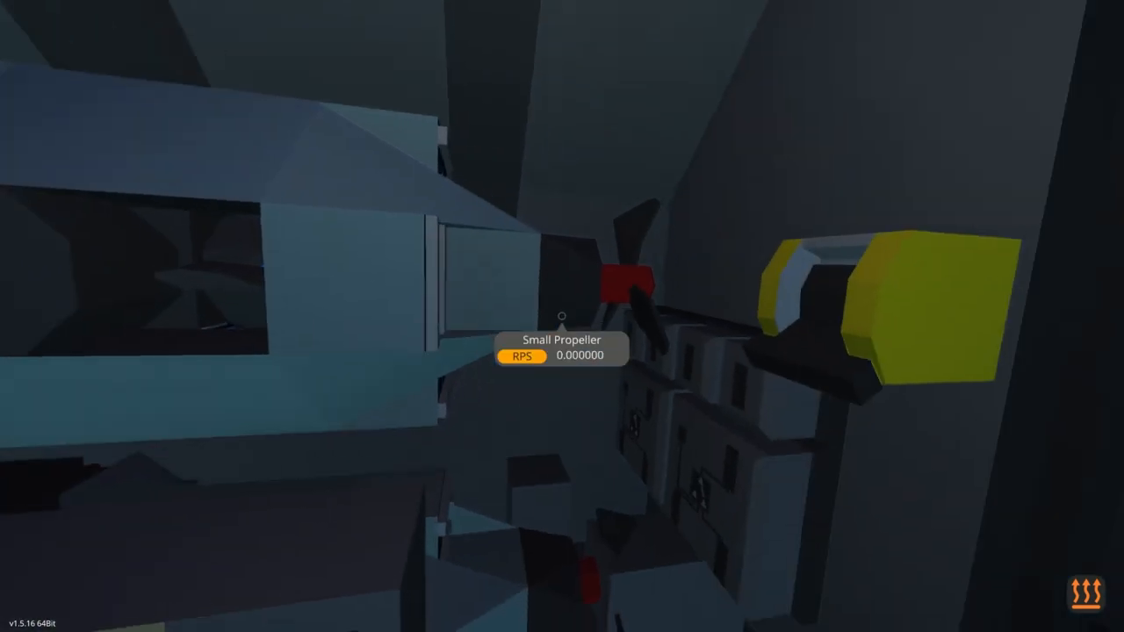
mouse_move(562, 316)
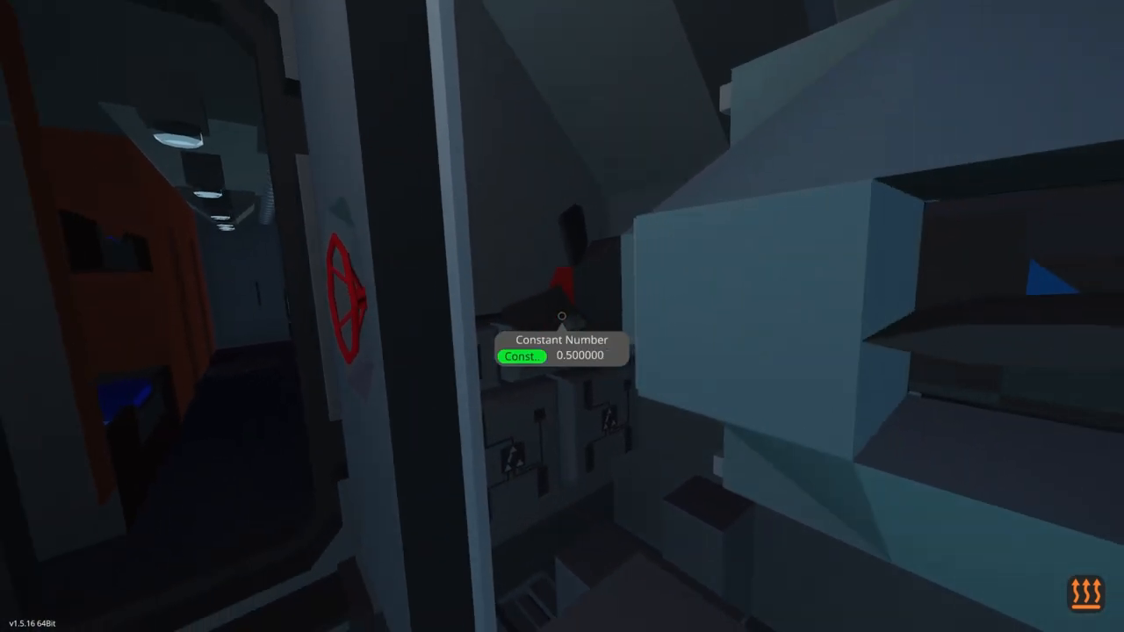
mouse_move(562, 316)
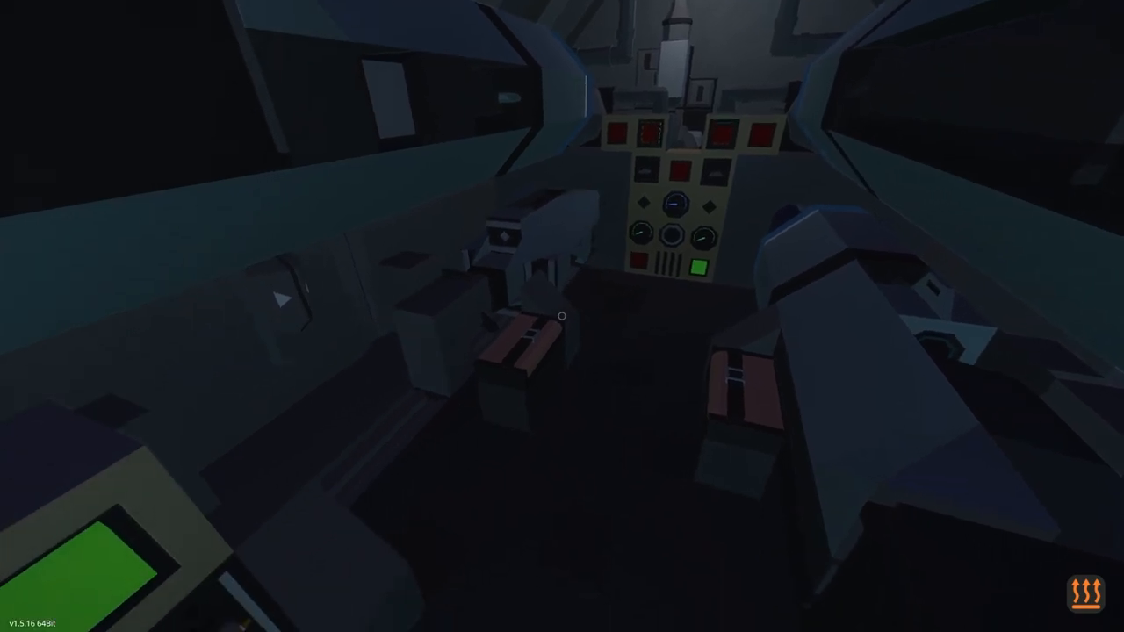
mouse_move(562, 316)
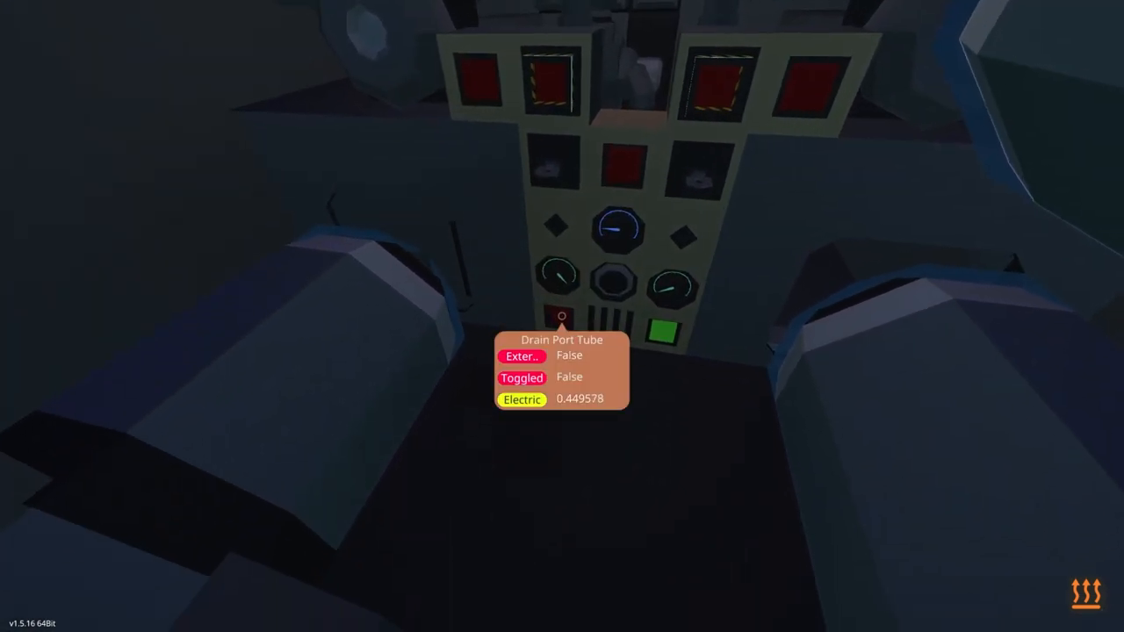
left_click(561, 316)
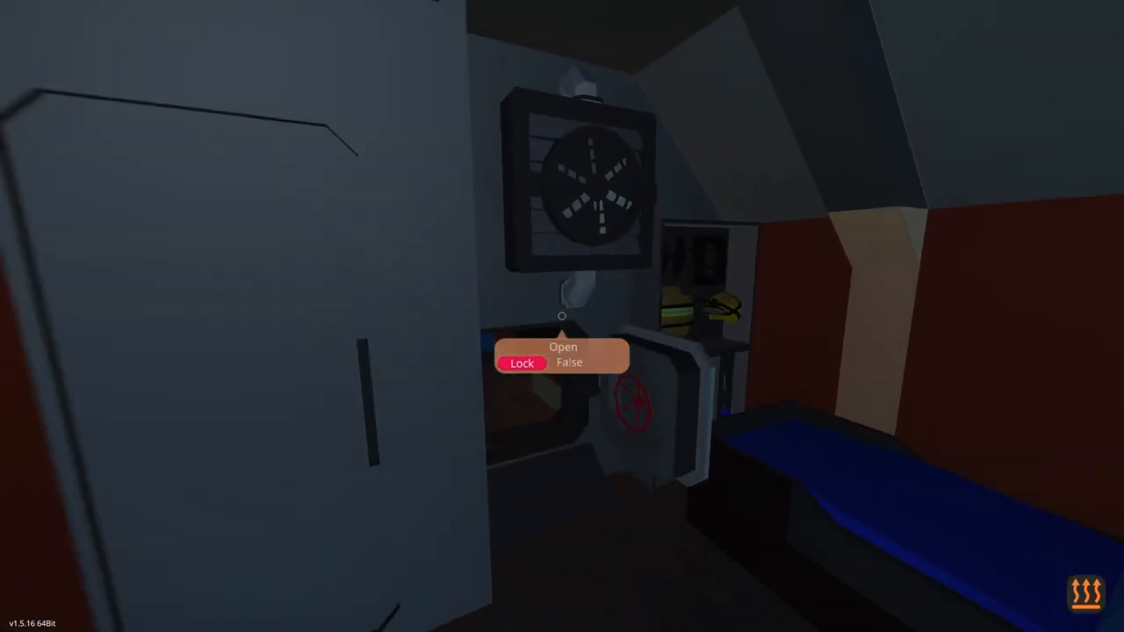
mouse_move(561, 316)
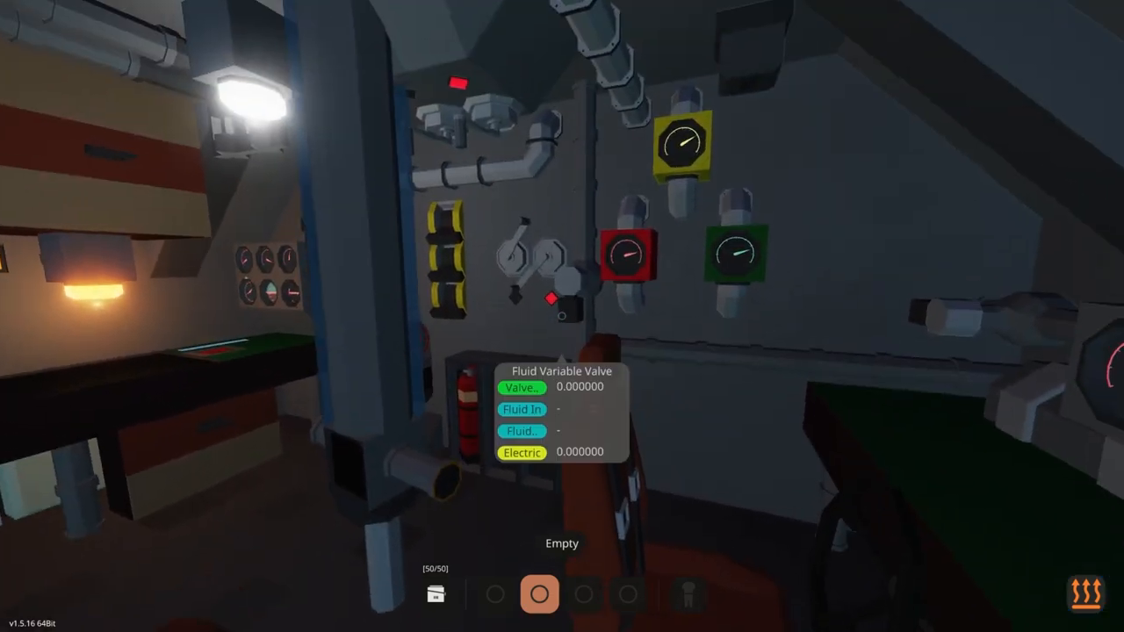
mouse_move(562, 316)
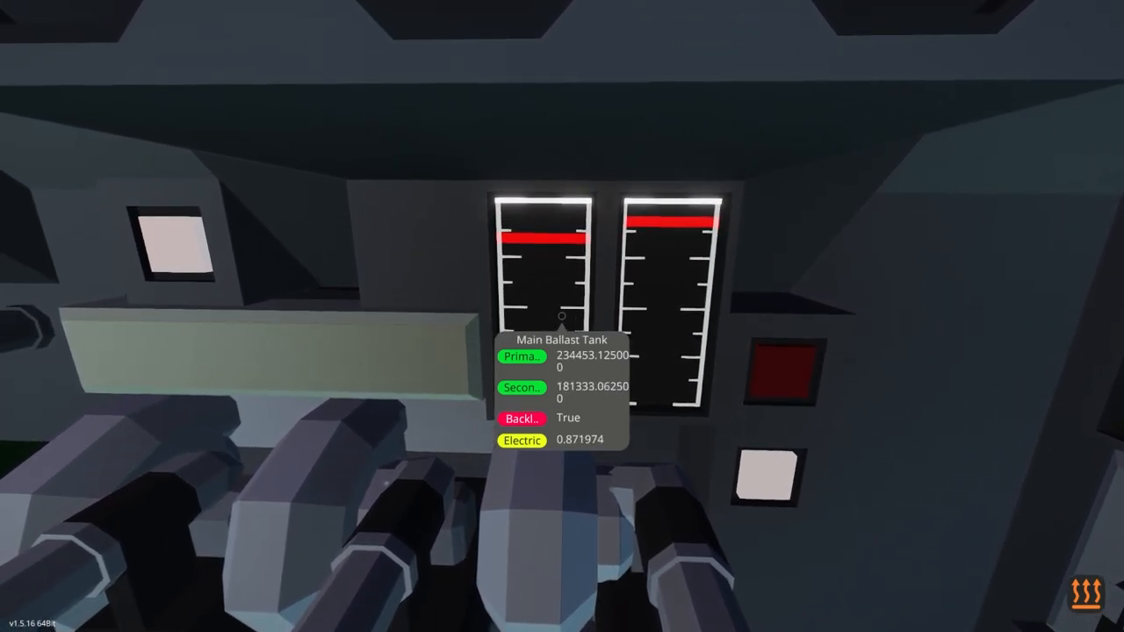
mouse_move(562, 316)
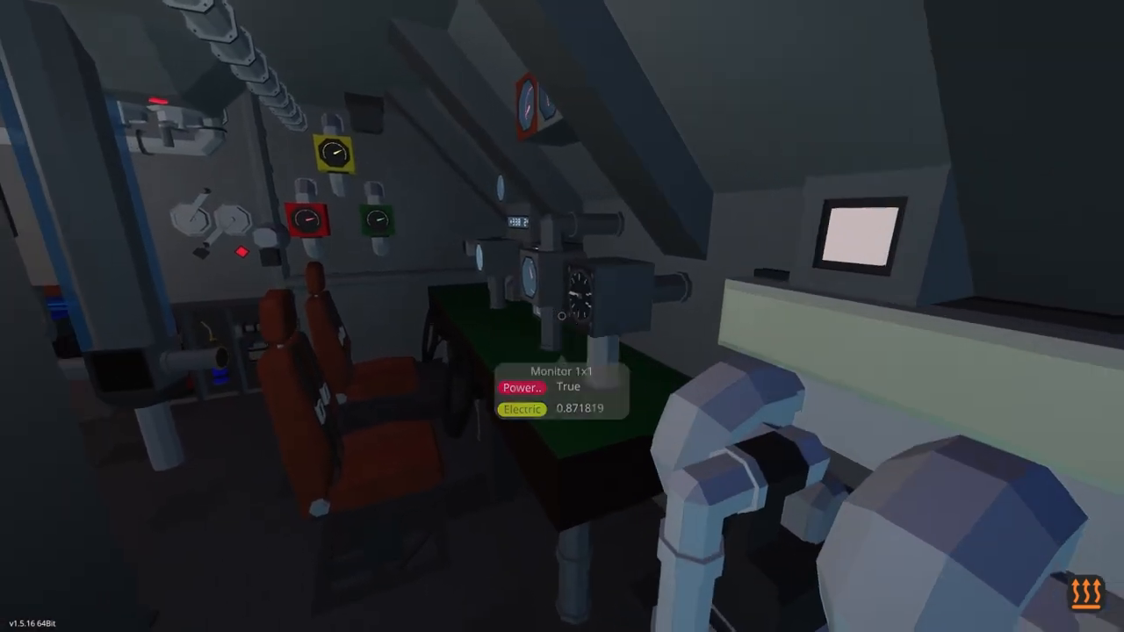
mouse_move(562, 316)
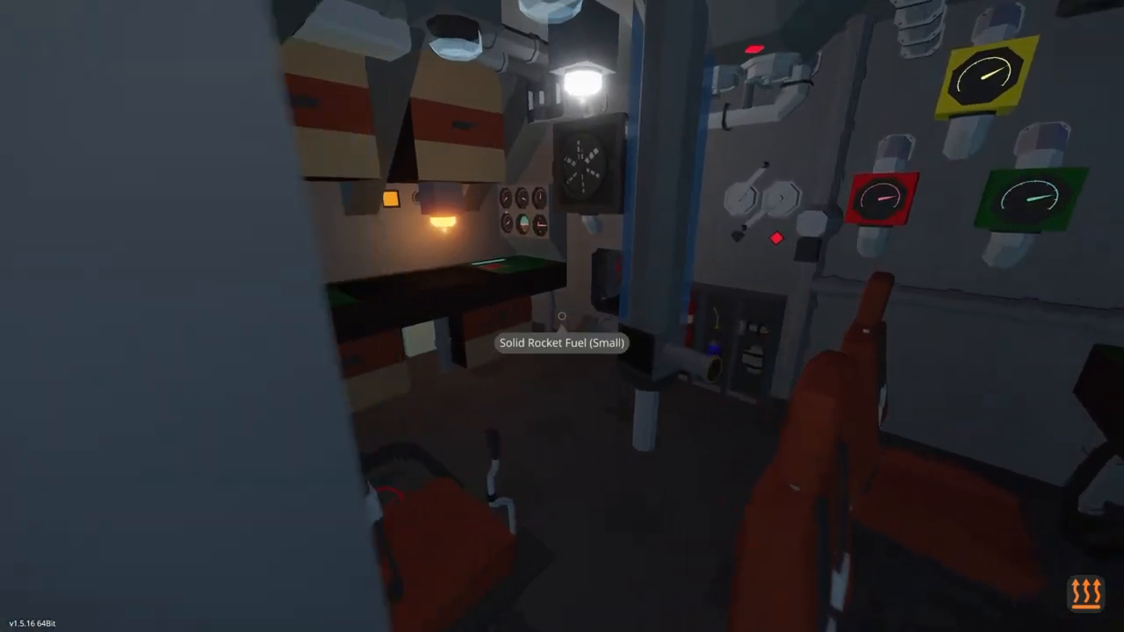